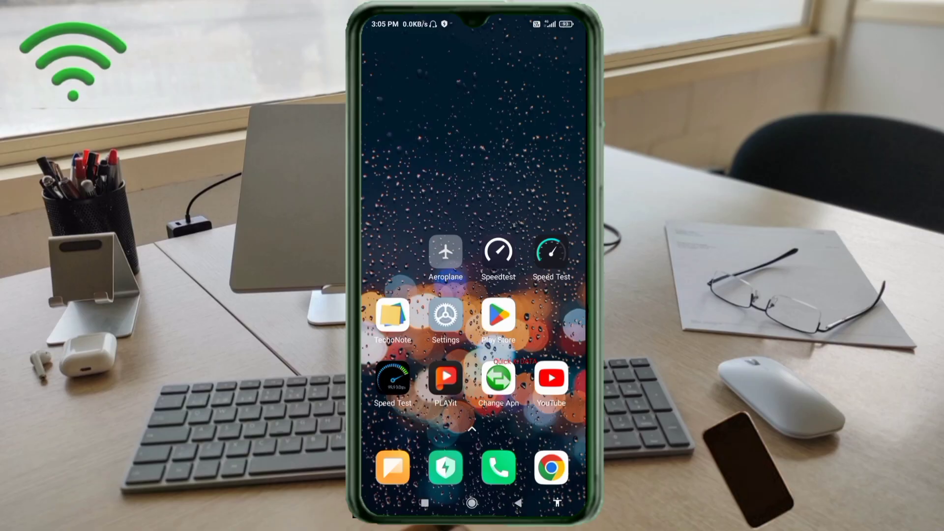
# Reach the Access point names list of the Airtel SIM through SIM cards & mobile networks
pyautogui.click(499, 384)
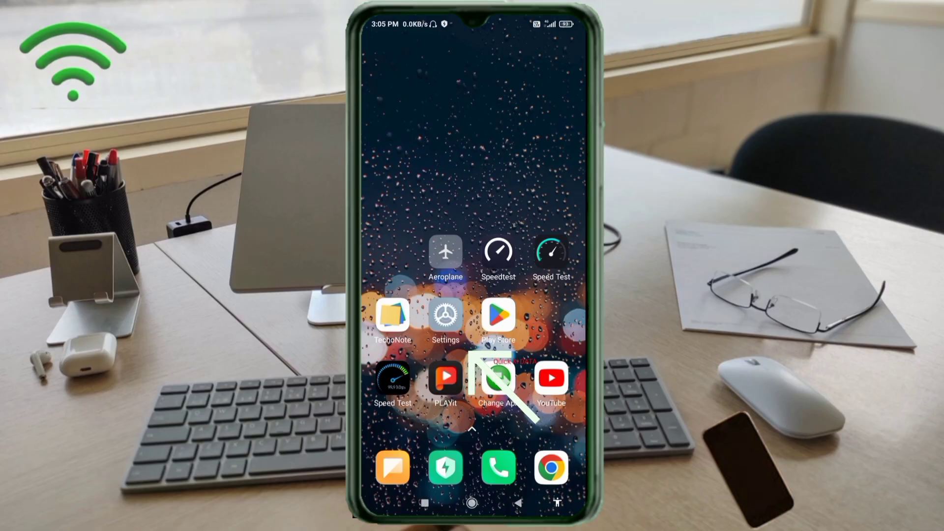
pyautogui.click(445, 315)
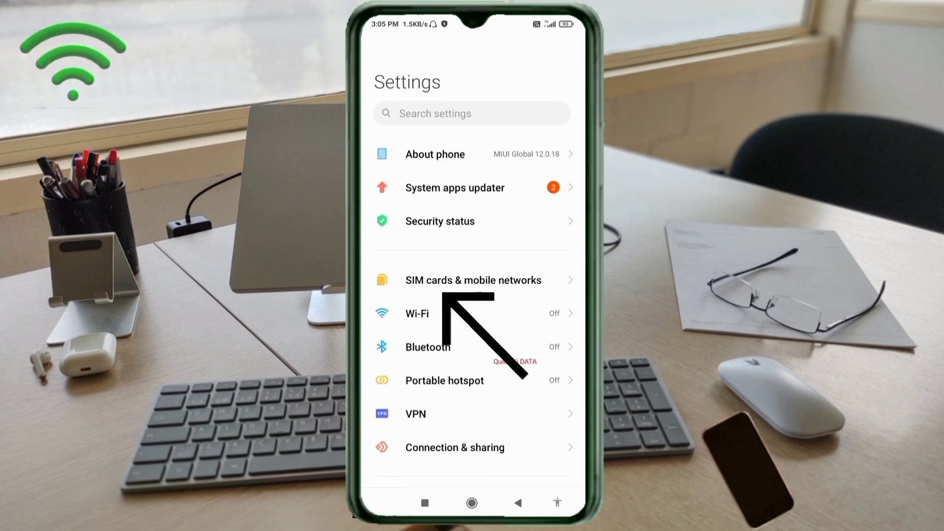
pyautogui.click(473, 280)
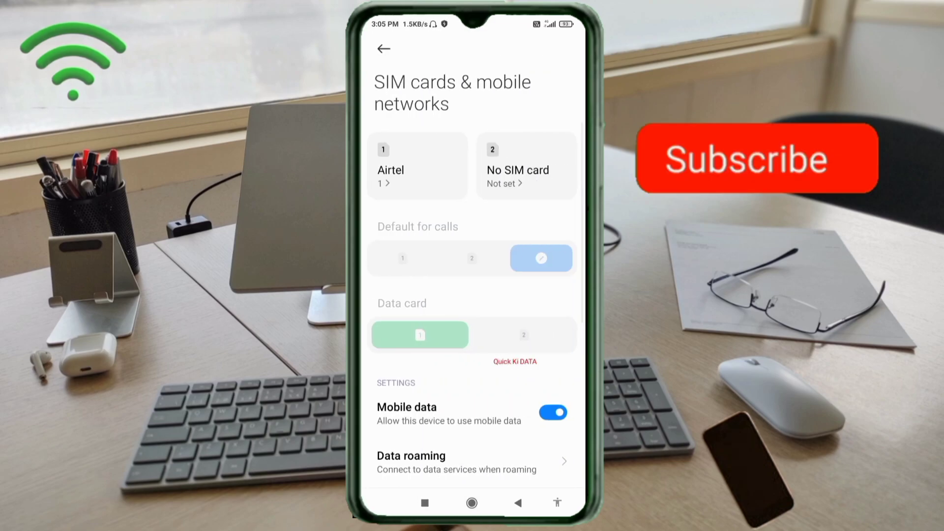
pyautogui.click(755, 162)
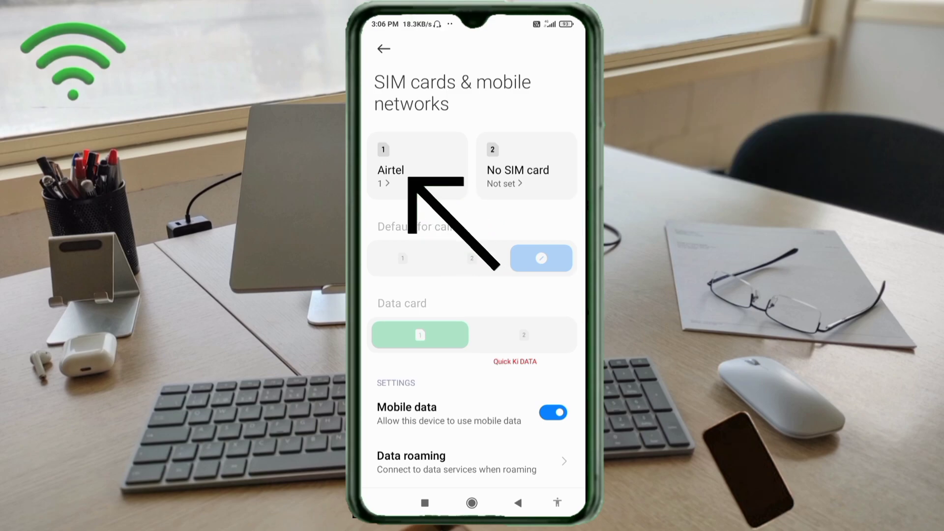
pyautogui.click(391, 170)
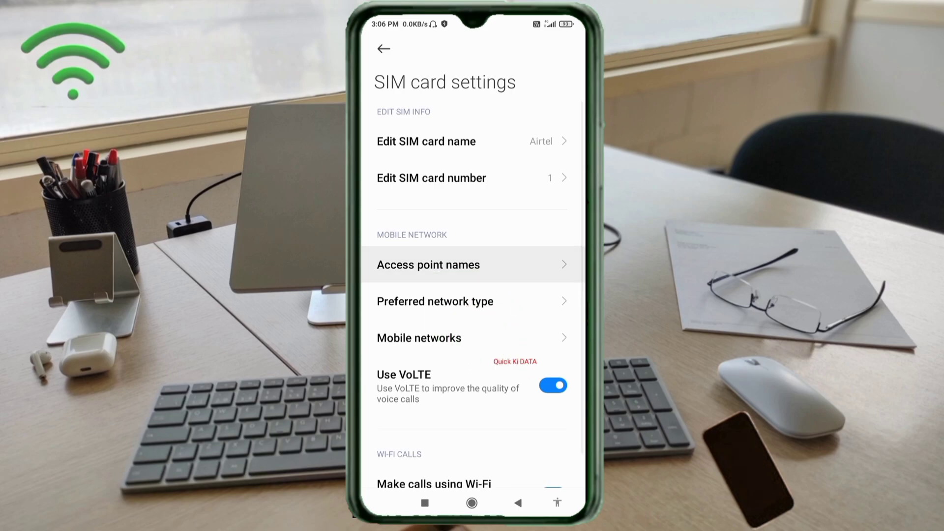
pyautogui.click(429, 265)
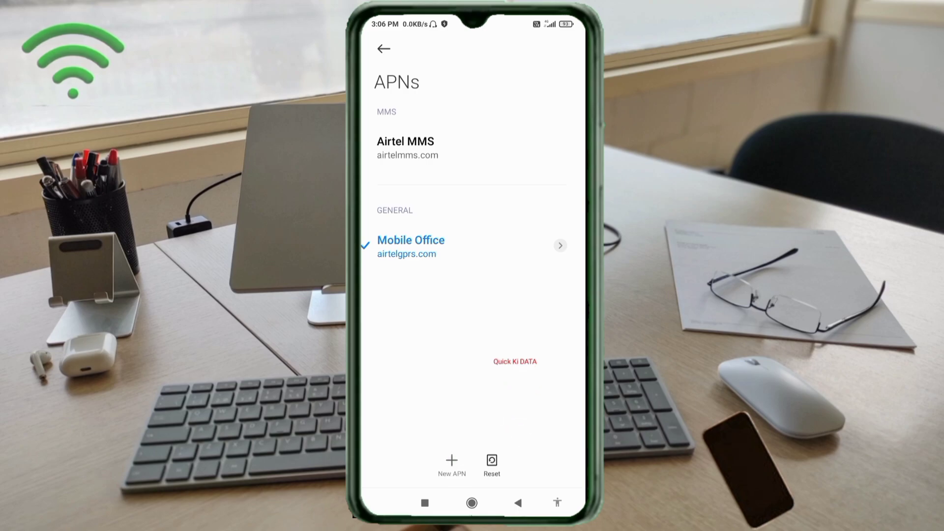
# Create a new APN and set its Name to 'Telkomsel Hyper 5G'
pyautogui.click(450, 460)
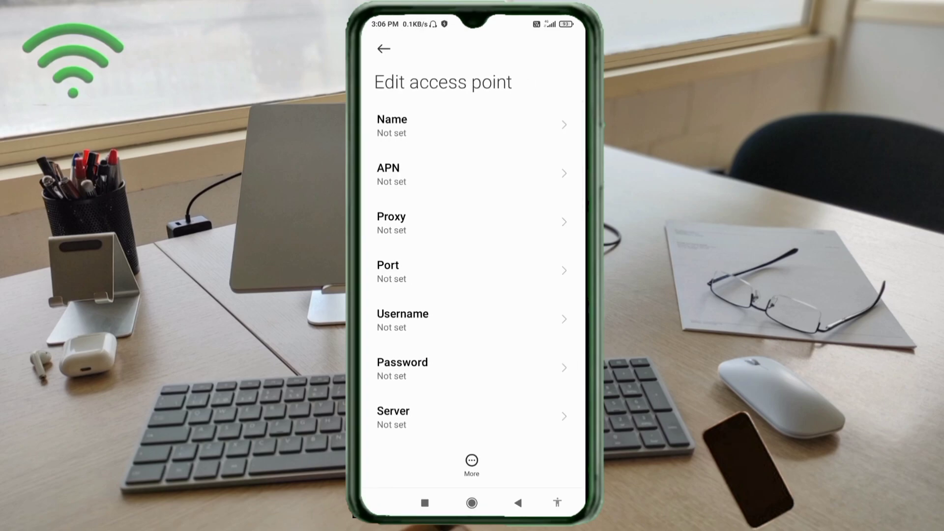
pyautogui.click(470, 126)
pyautogui.write('Telkomsel')
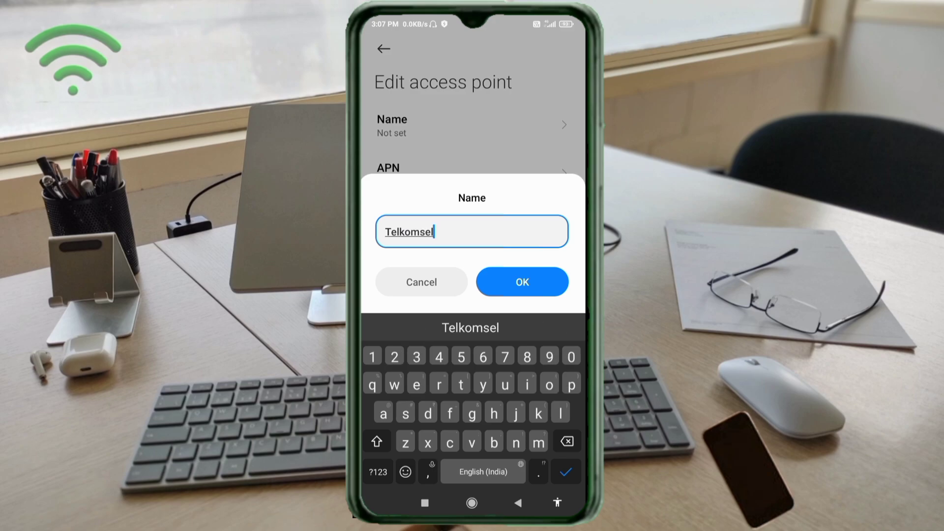
pyautogui.write('" "')
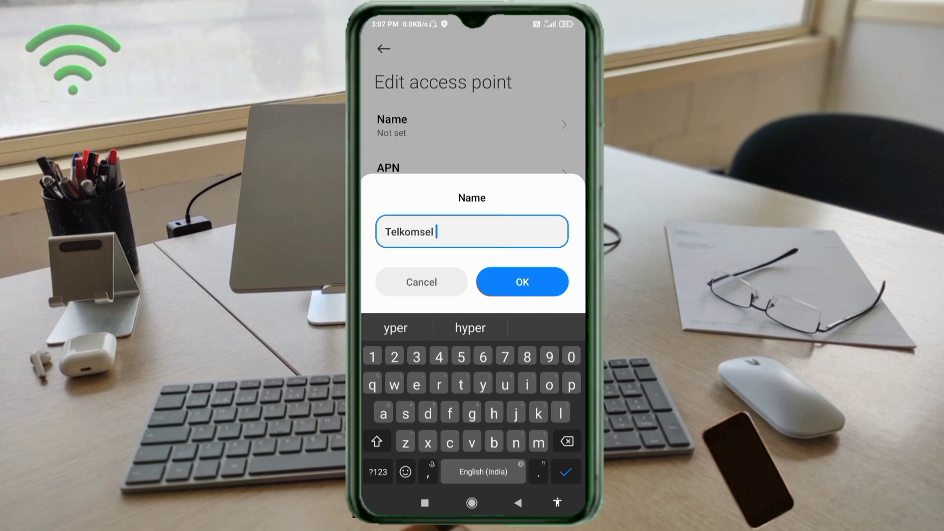
pyautogui.write('Hy')
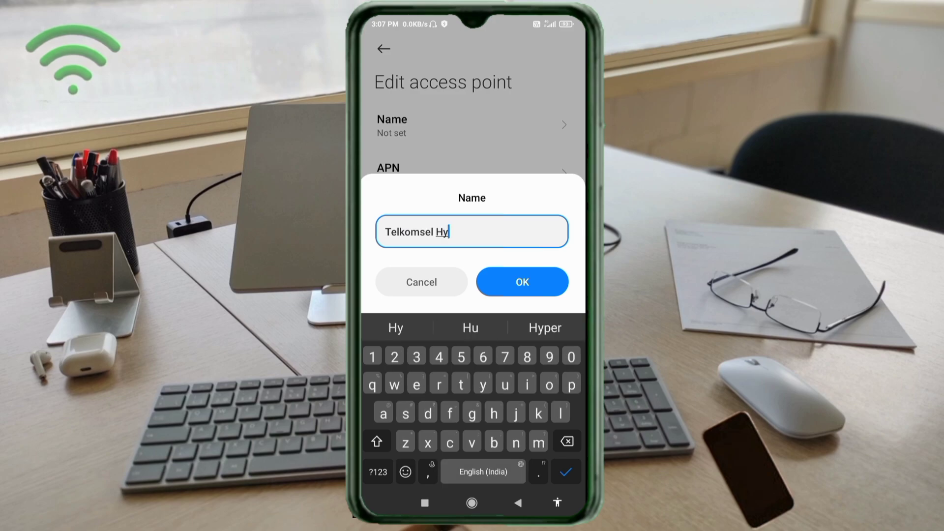
pyautogui.write('per 5G')
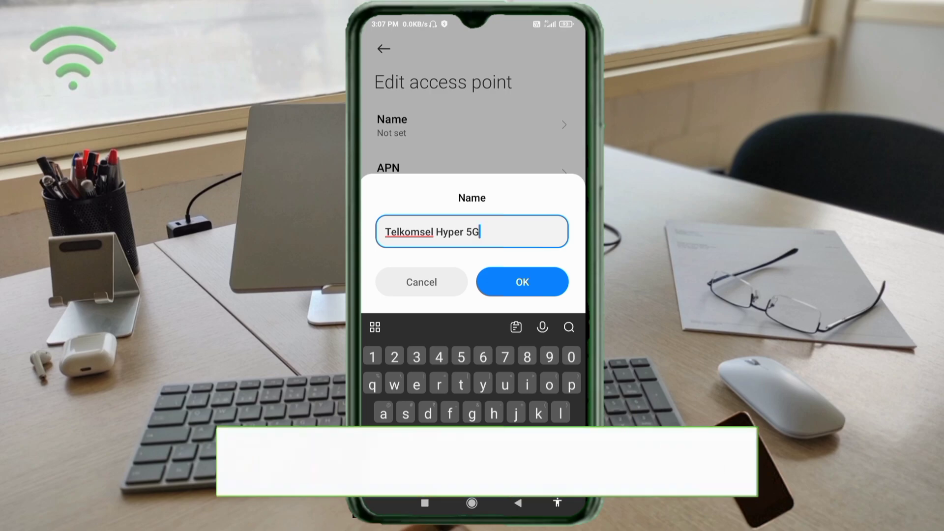
pyautogui.click(522, 281)
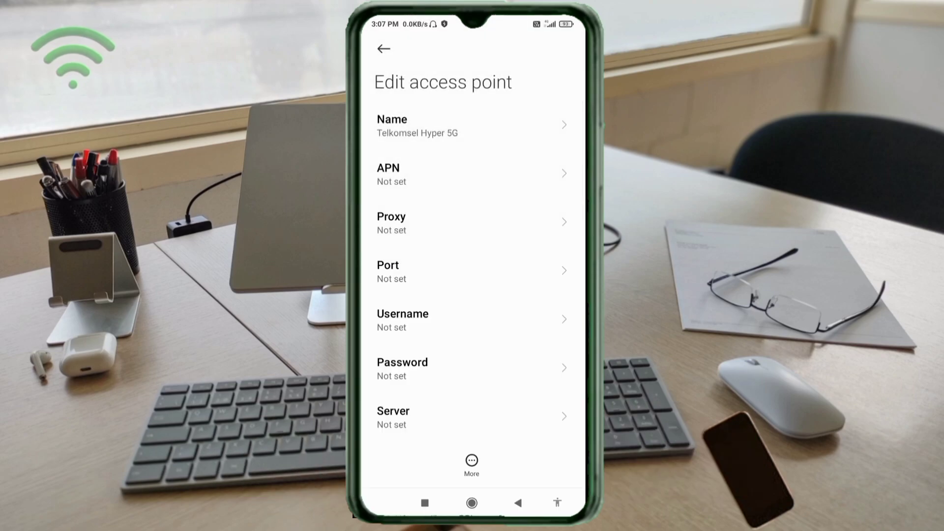
# Set the APN field to 'hyper.id'
pyautogui.click(392, 167)
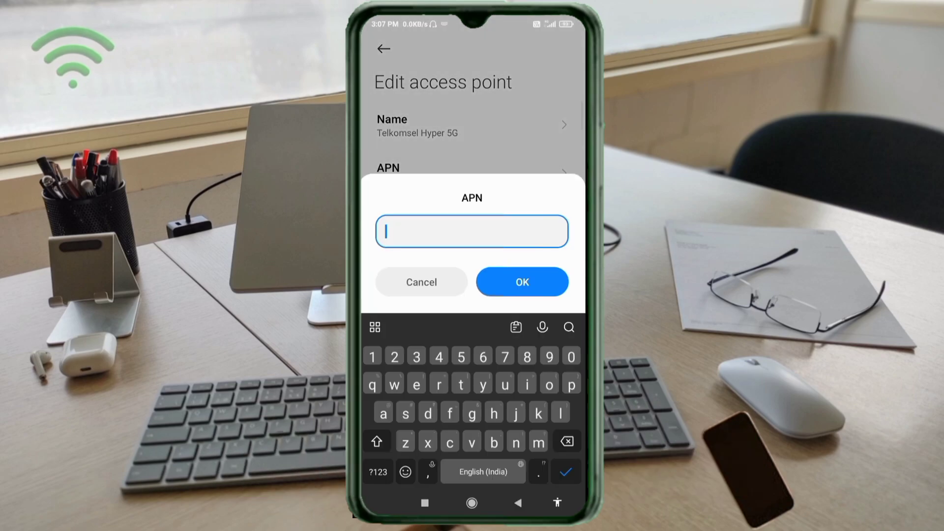
pyautogui.write('hyper.')
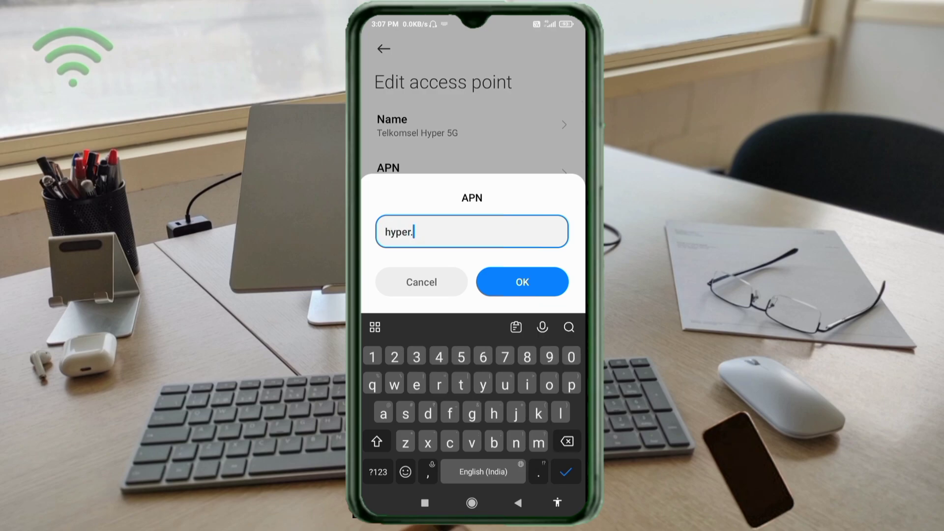
pyautogui.write('id')
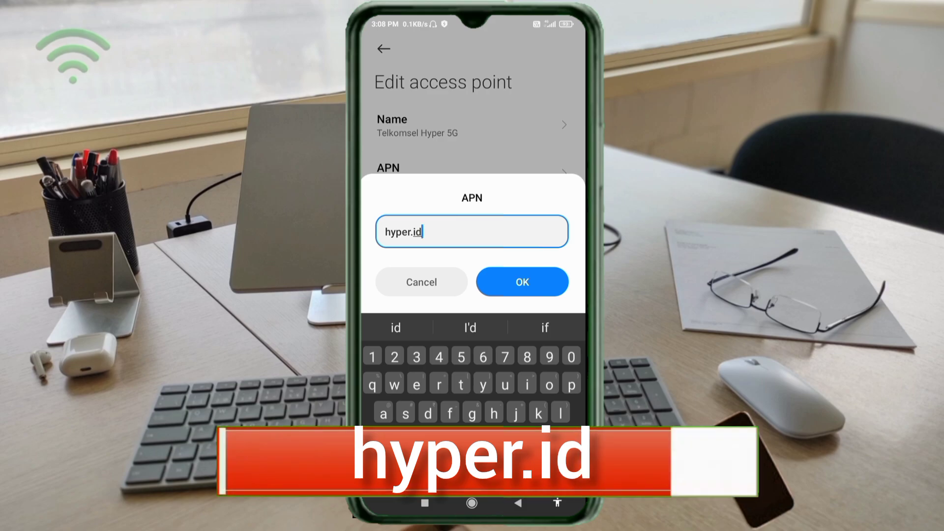
pyautogui.click(521, 281)
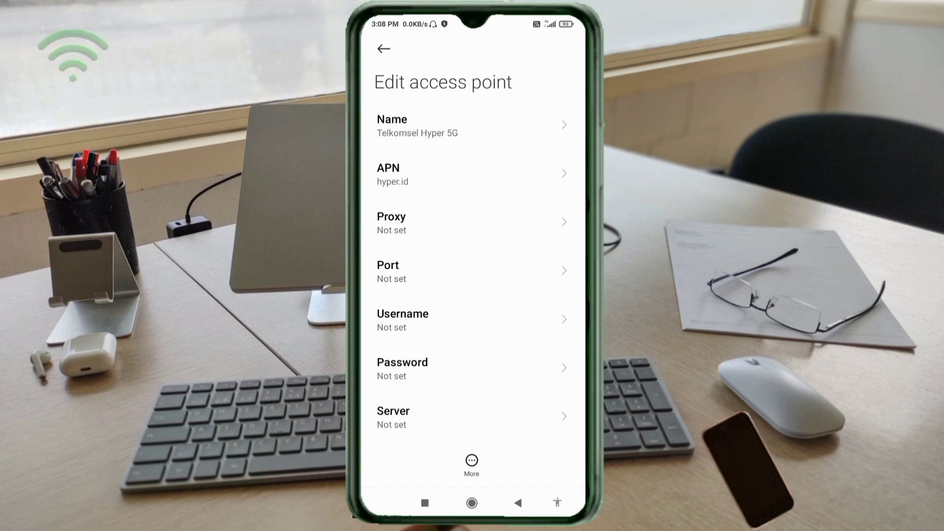
# Set the Username to 'SpeedBot.5GNetwork', then enter 'ns1.hypernet.co.id' as the Server
pyautogui.click(402, 320)
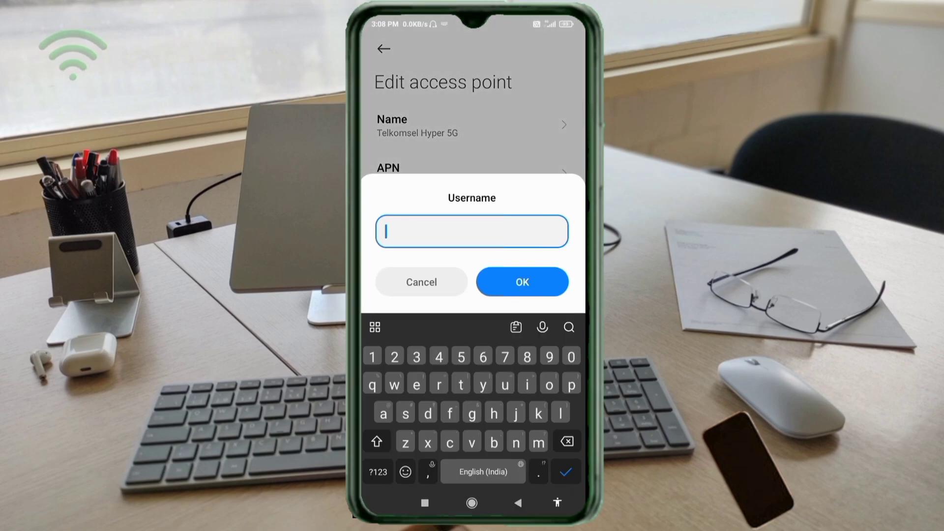
pyautogui.write('SpeedBot.')
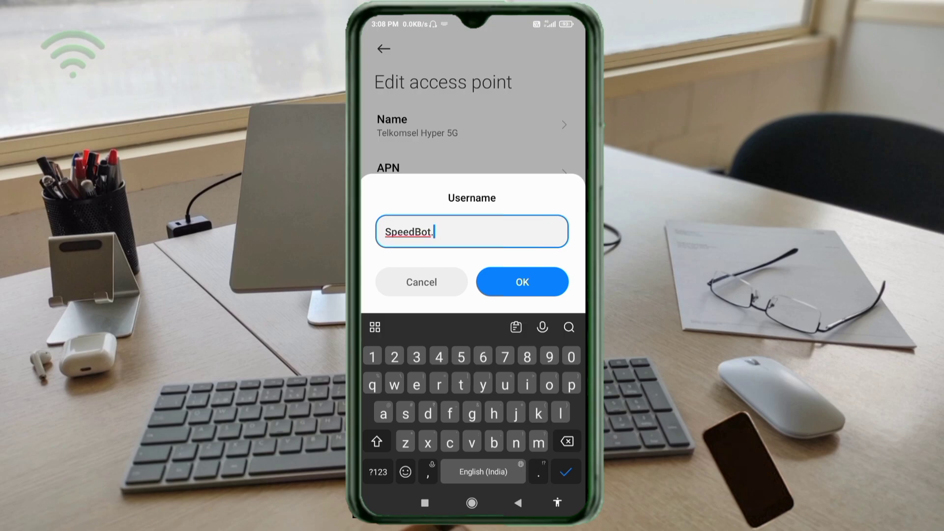
pyautogui.write('5G')
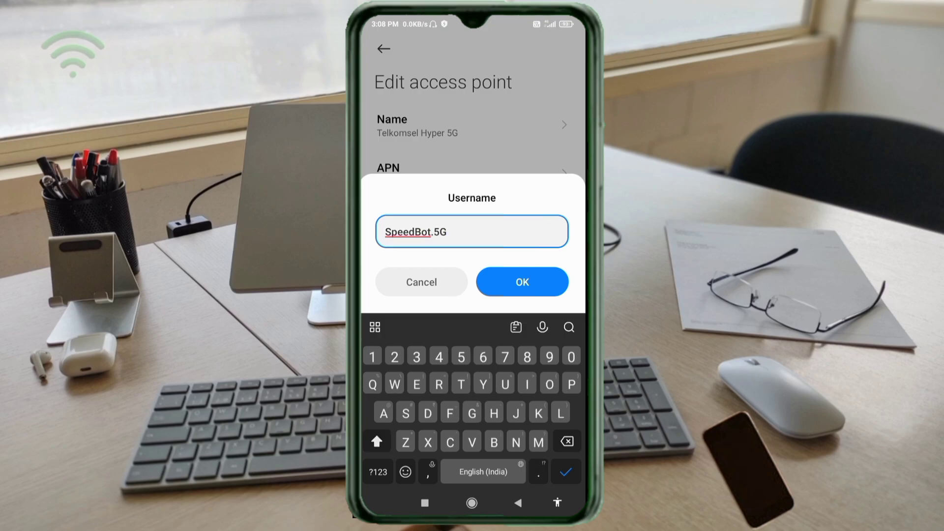
pyautogui.write('Network')
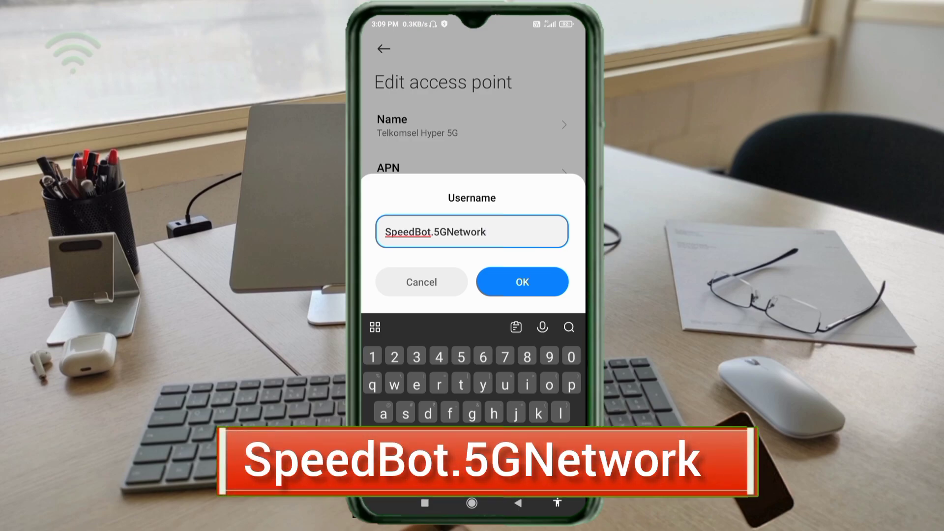
pyautogui.click(522, 281)
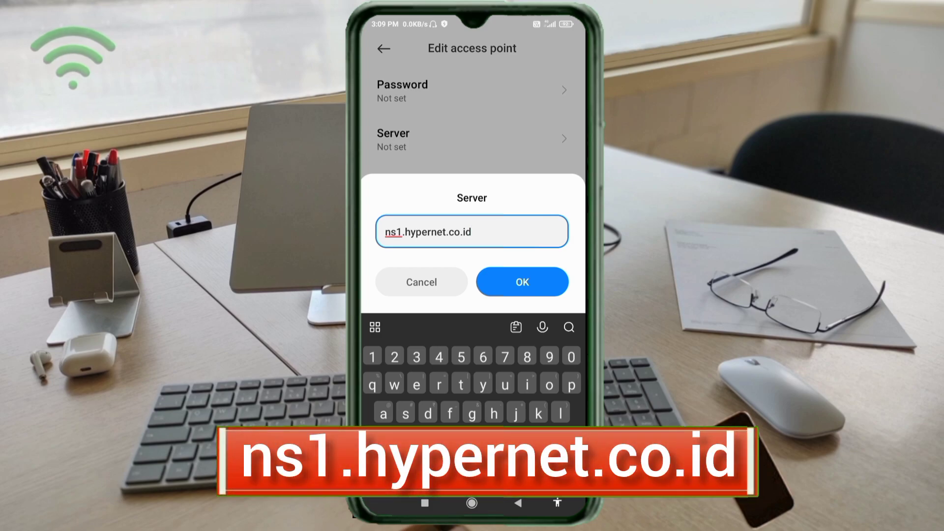
# Confirm the ns1.hypernet.co.id server and set Authentication type to PAP or CHAP
pyautogui.click(522, 281)
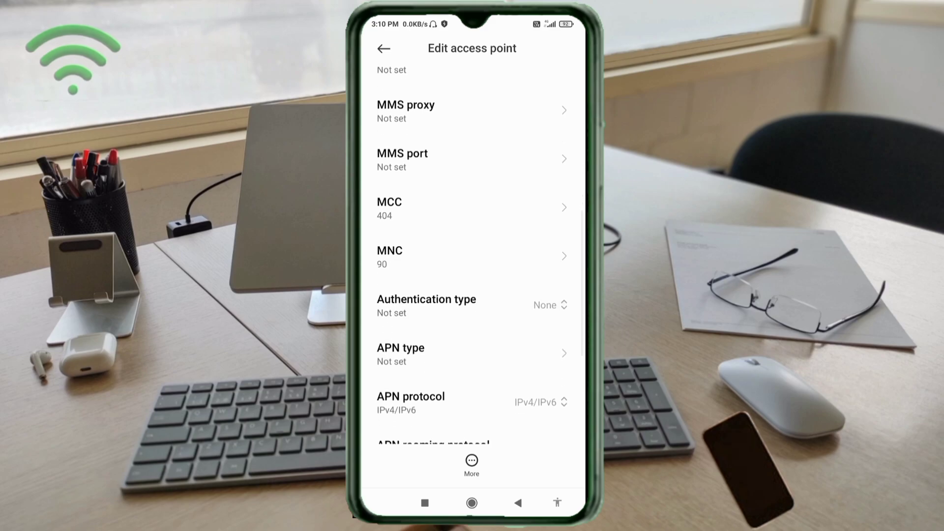
pyautogui.scroll(-3)
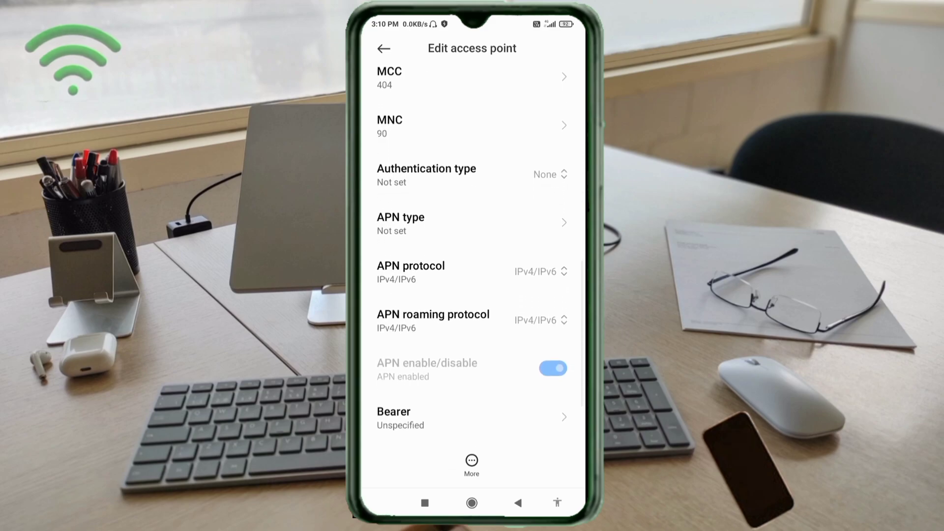
pyautogui.scroll(-3)
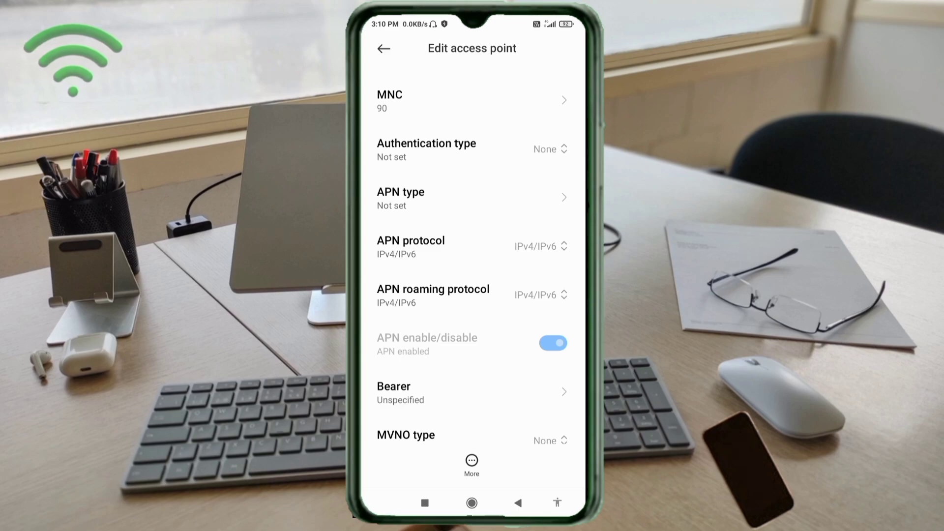
pyautogui.click(442, 149)
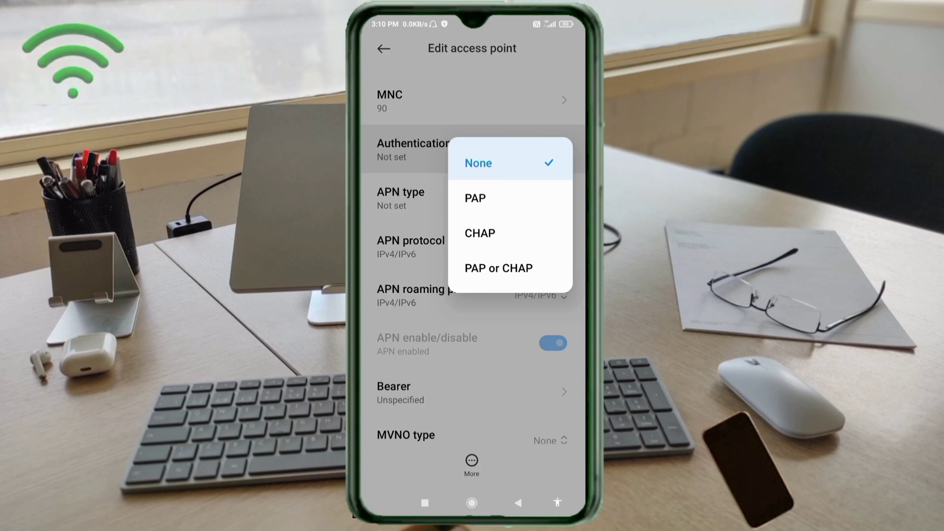
pyautogui.click(498, 267)
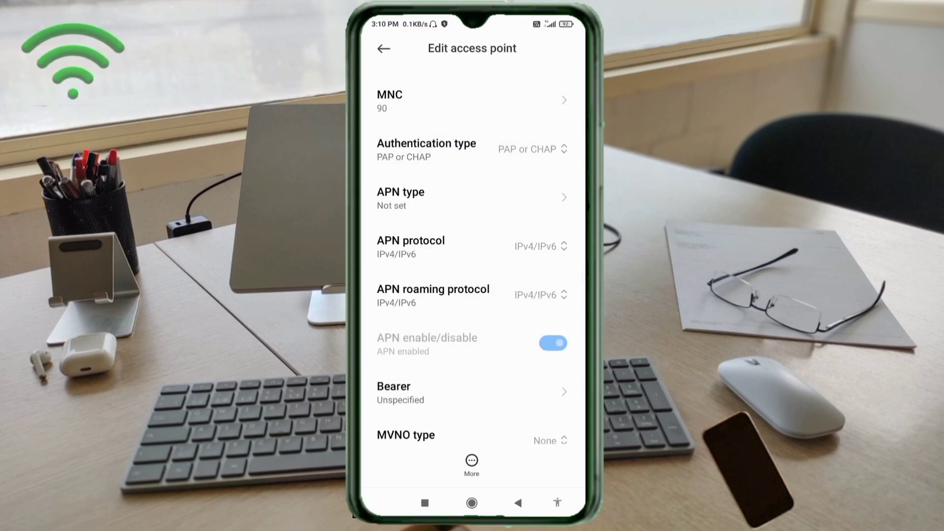
# Set APN type to 'default' and keep APN protocol at IPv4/IPv6
pyautogui.click(401, 198)
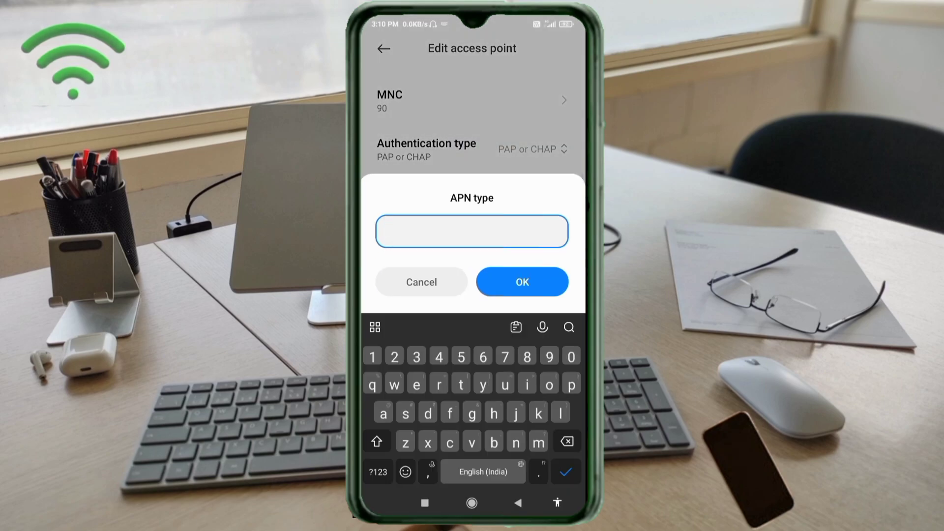
pyautogui.write('default')
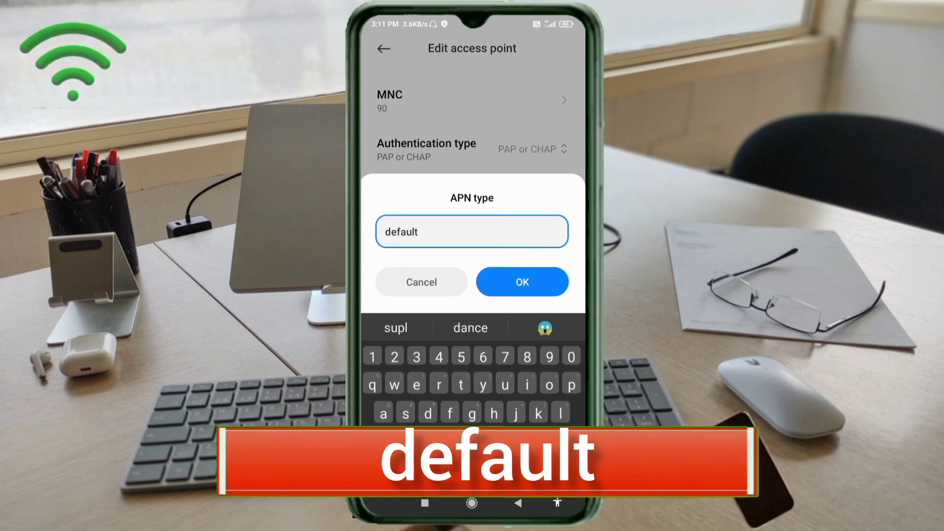
pyautogui.click(522, 281)
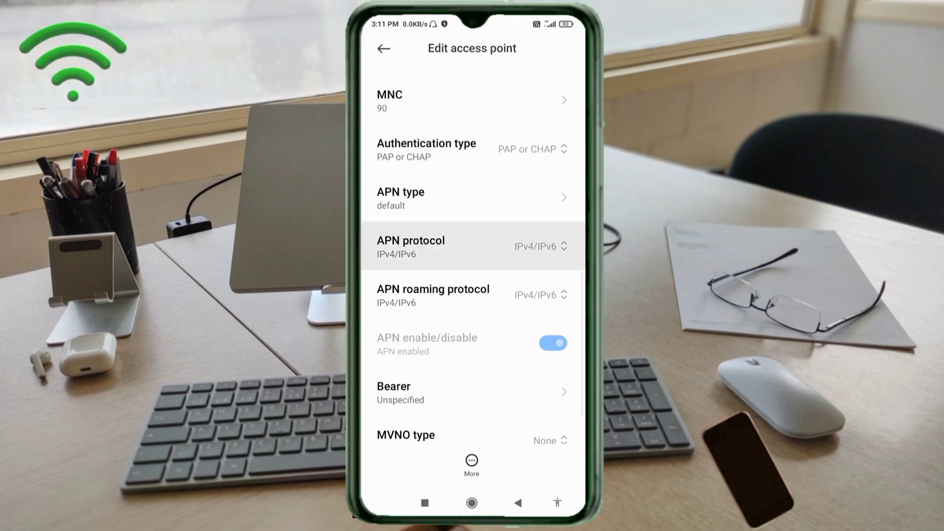
pyautogui.click(411, 246)
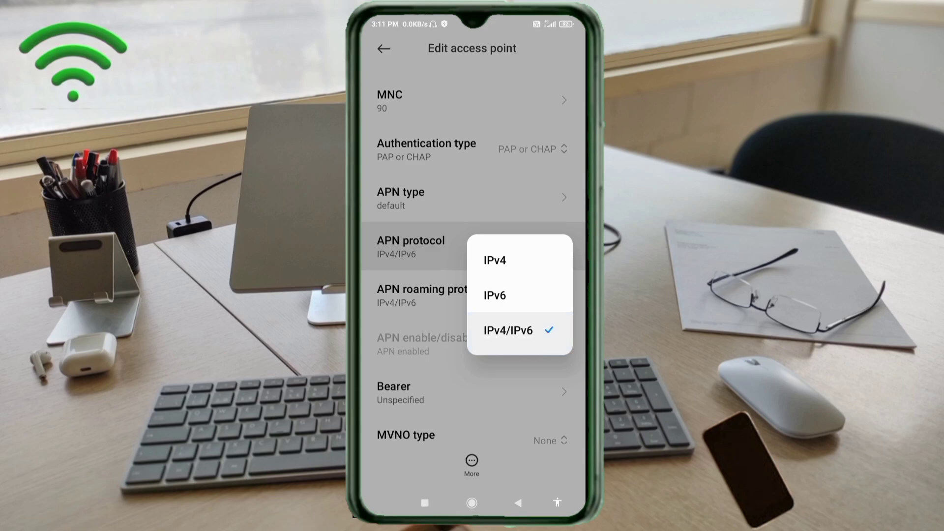
pyautogui.click(507, 330)
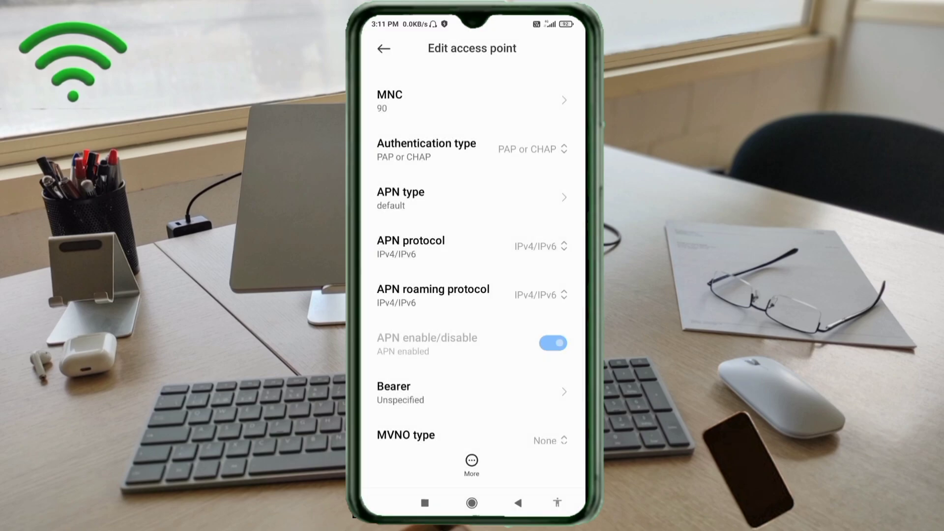
pyautogui.click(432, 294)
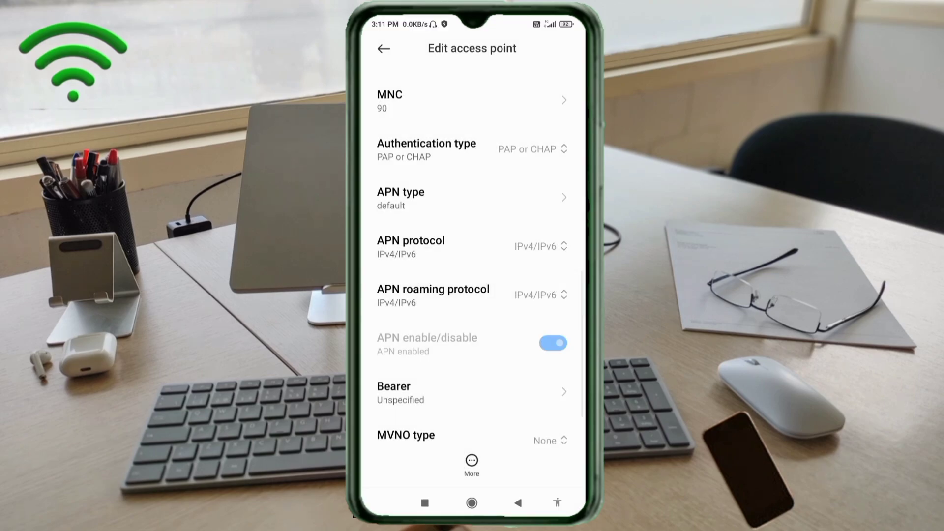
# Enable bearers LTE, HSPAP, HSPA, HSUPA, HSDPA, UMTS, EDGE and GPRS, then save the APN
pyautogui.scroll(-3)
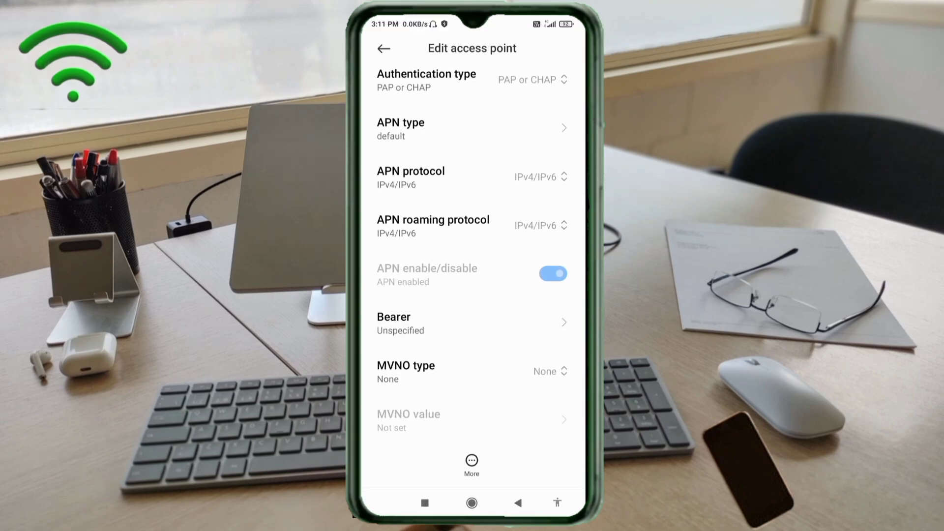
pyautogui.click(471, 322)
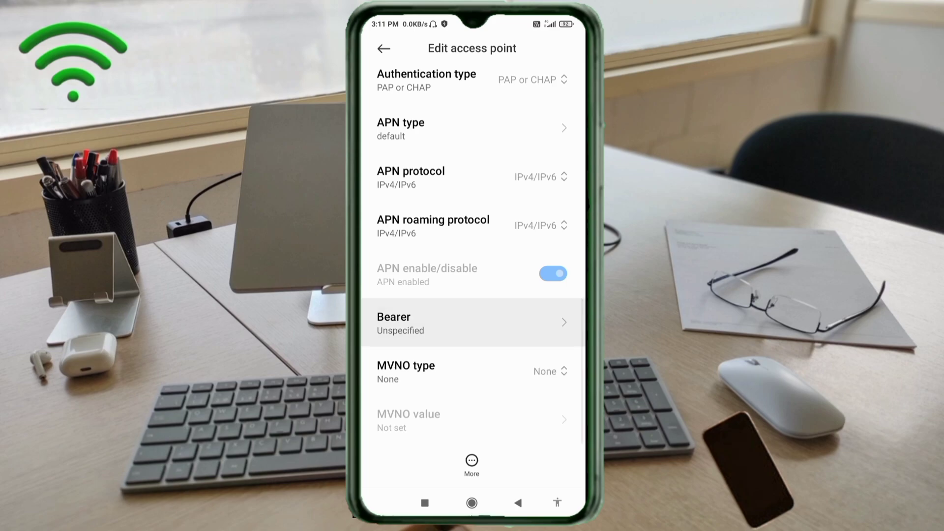
pyautogui.click(471, 323)
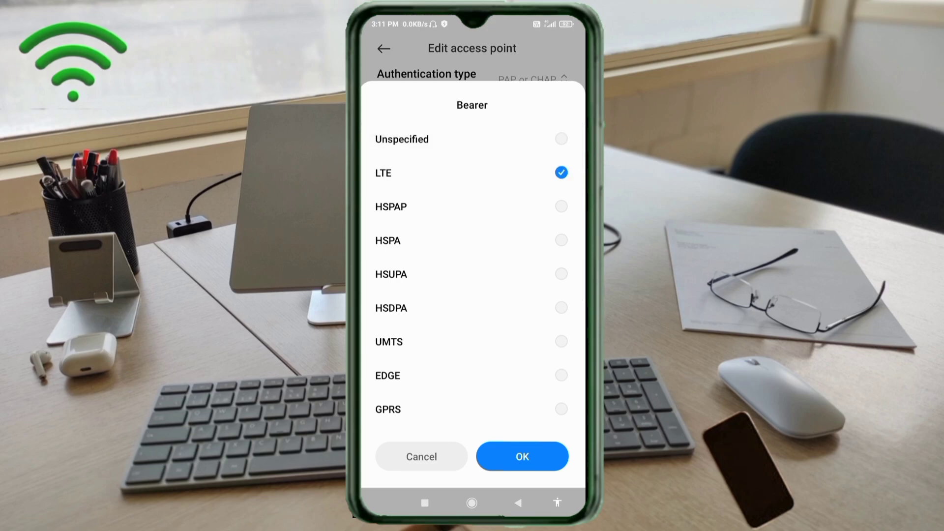
pyautogui.click(561, 207)
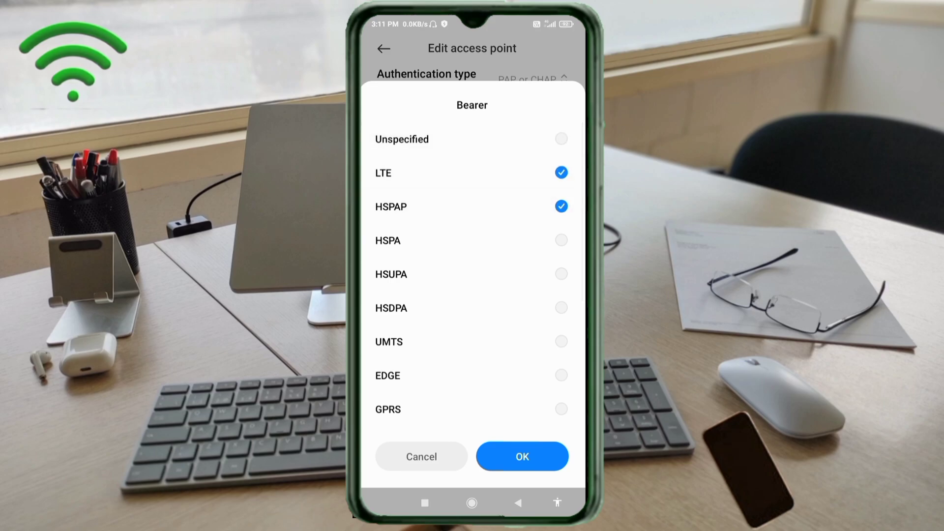
pyautogui.click(561, 240)
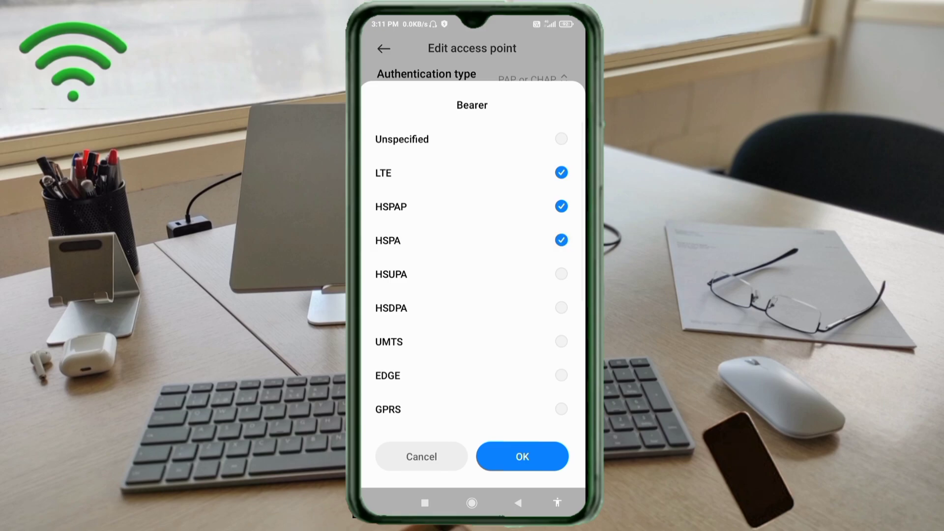
pyautogui.click(561, 273)
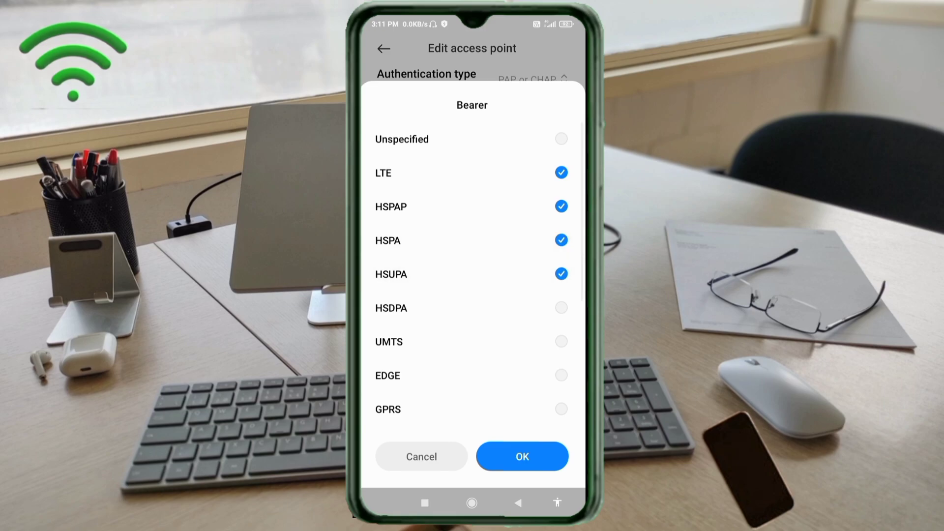
pyautogui.click(561, 306)
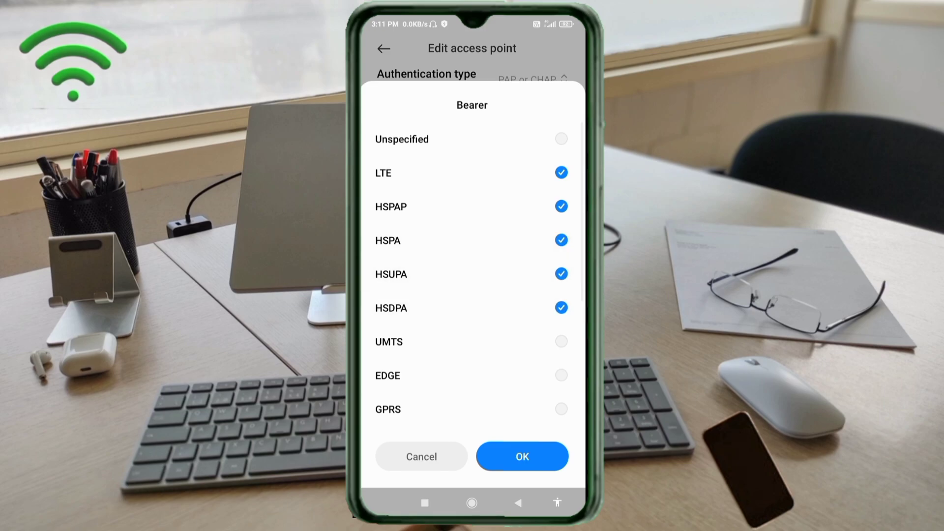
pyautogui.click(560, 342)
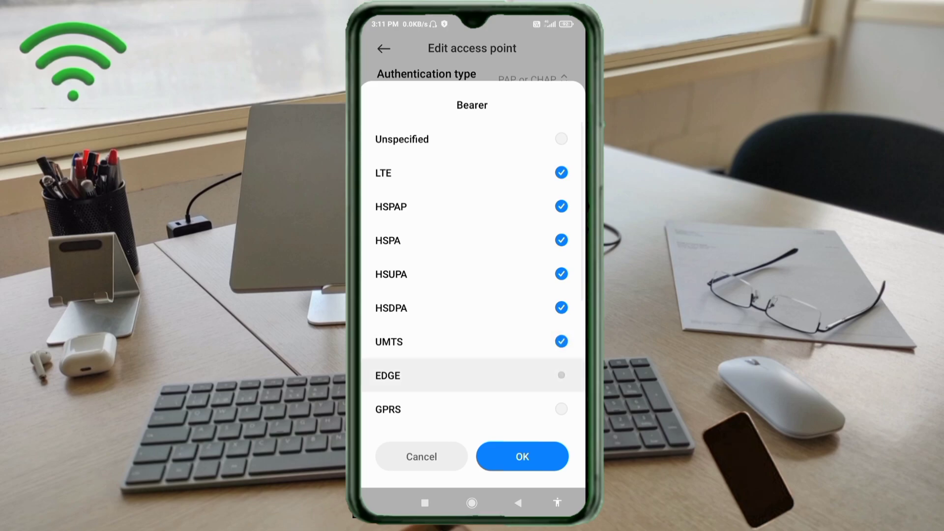
pyautogui.click(560, 375)
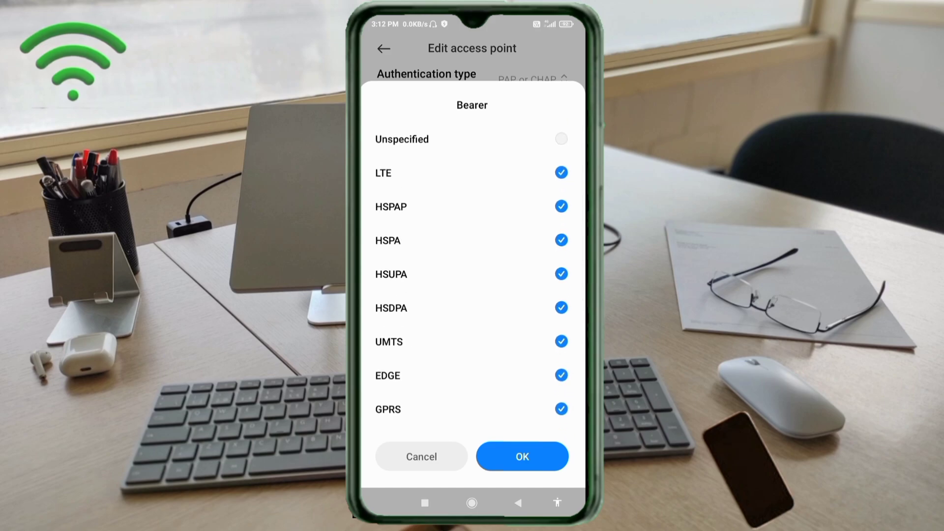
pyautogui.click(522, 456)
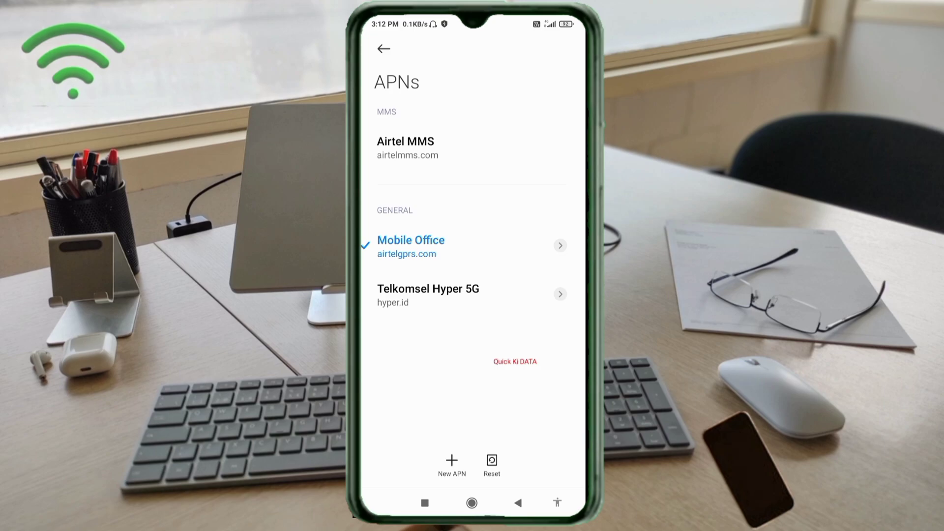
# Return to the home screen and launch Speedtest by Ookla
pyautogui.click(428, 295)
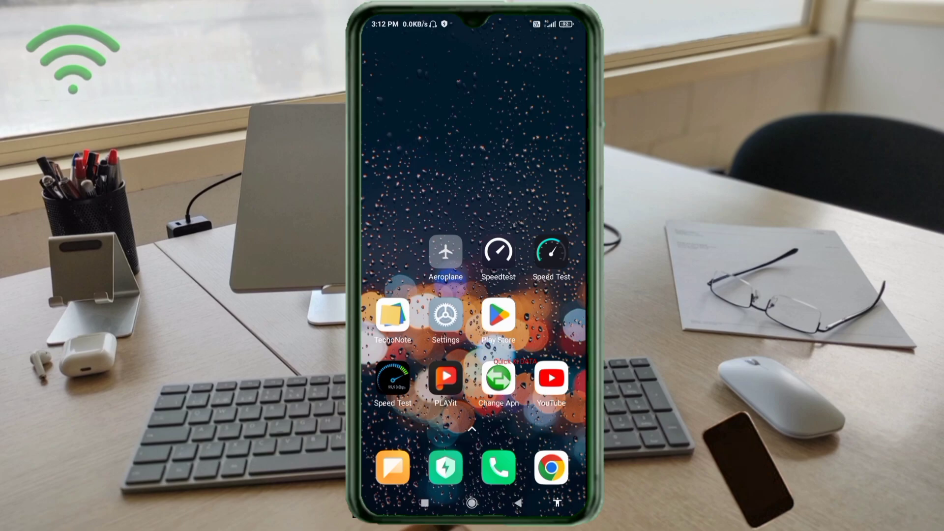
pyautogui.click(499, 251)
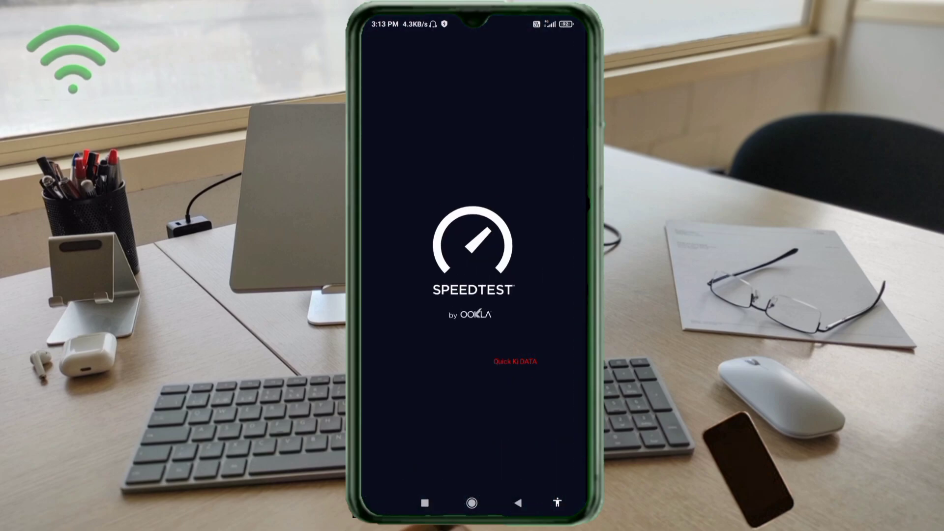